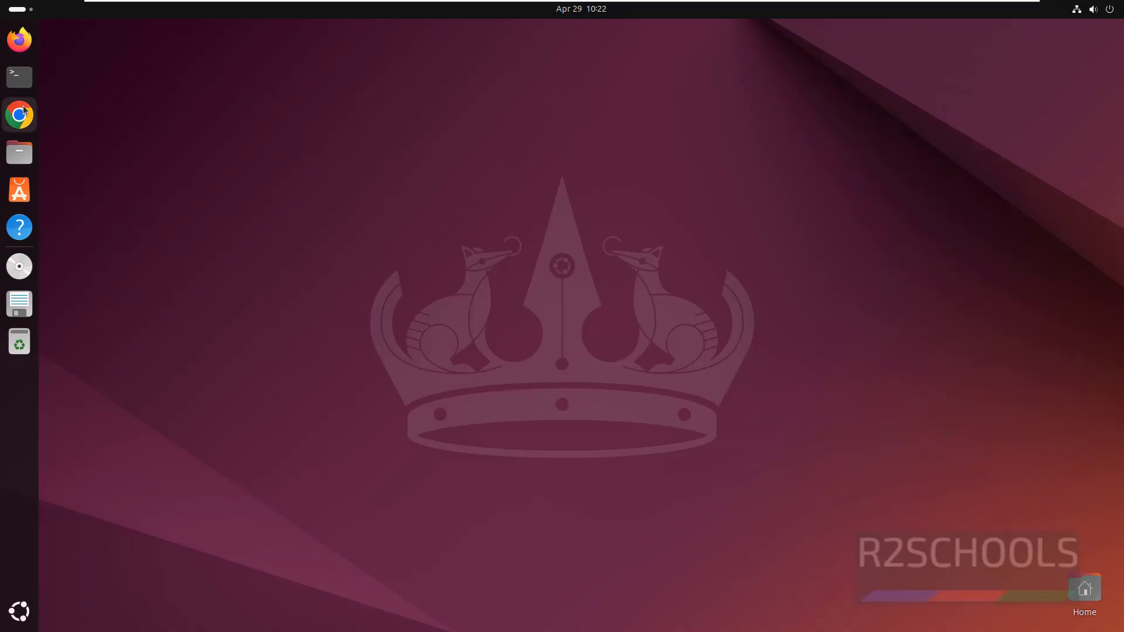
# Go to sublimetext.com in Chrome and scroll to the Linux apt repository instructions.
pyautogui.click(19, 114)
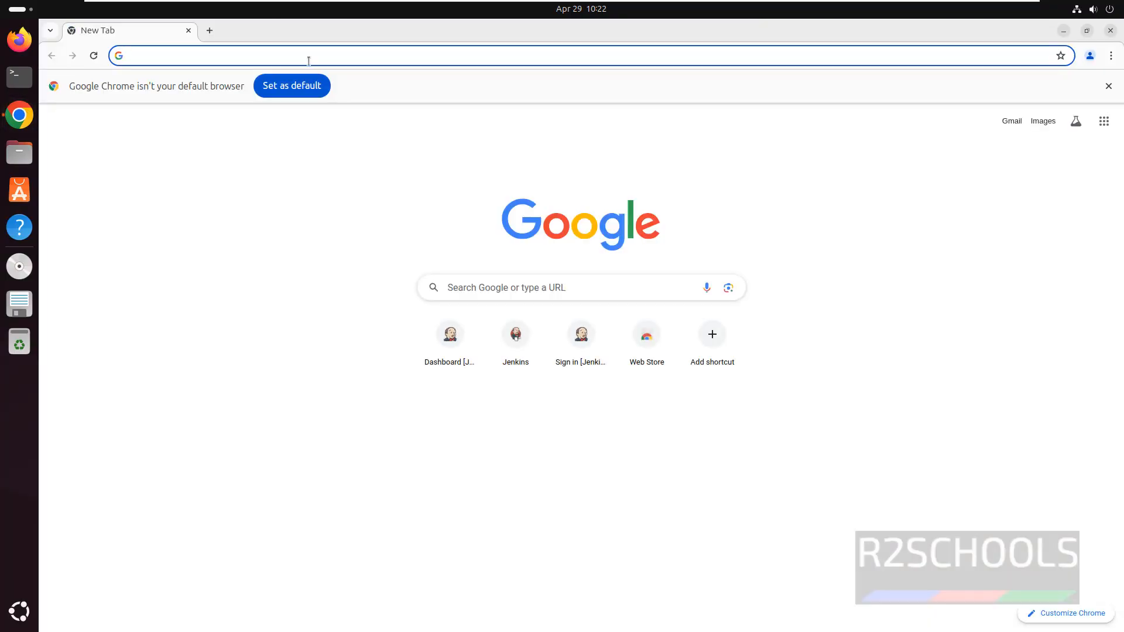
pyautogui.write('sublimetext')
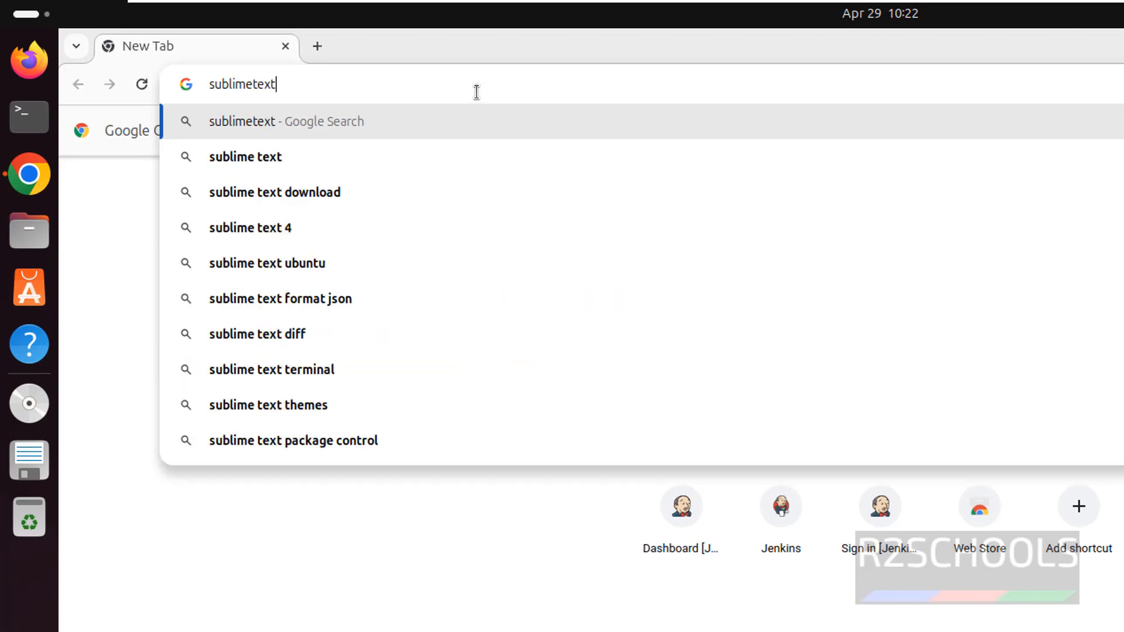
pyautogui.write('.com')
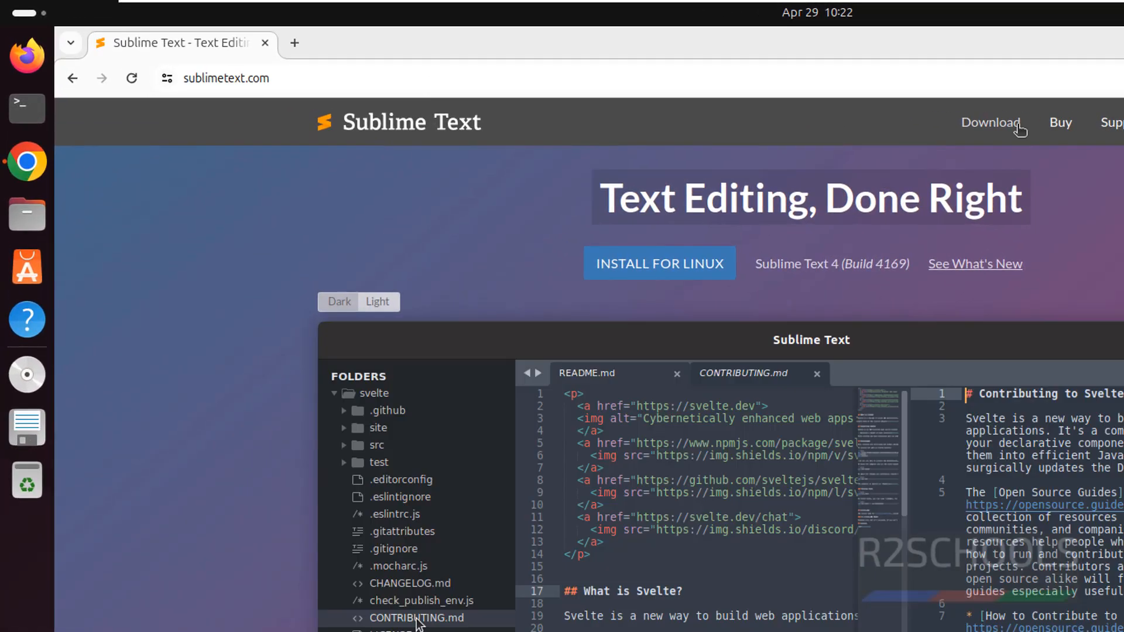
pyautogui.click(991, 122)
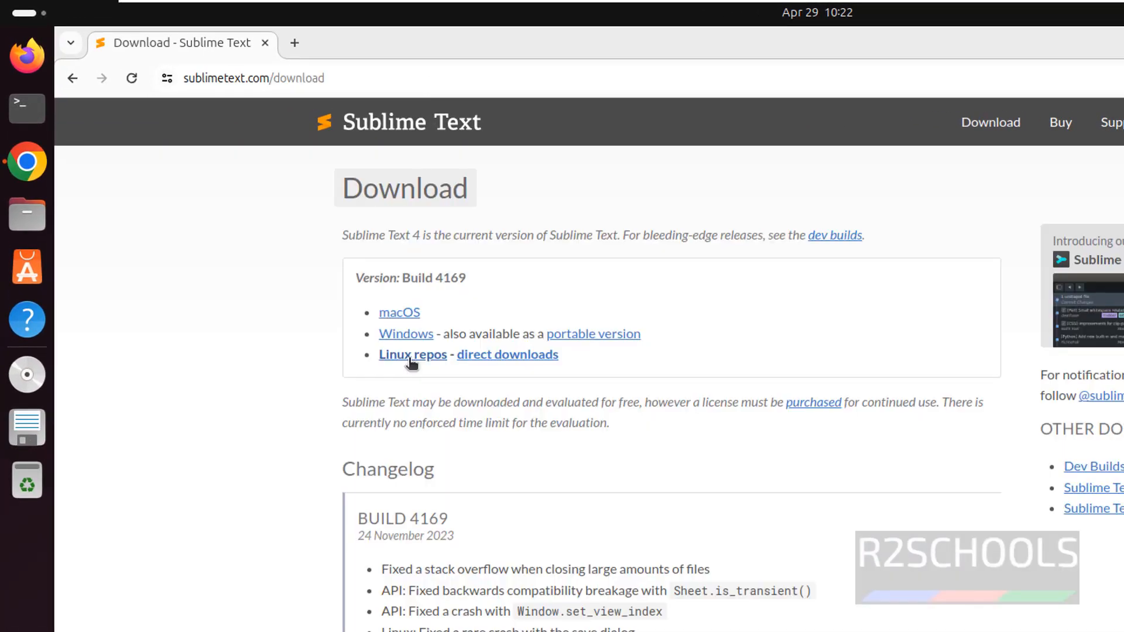
pyautogui.click(413, 354)
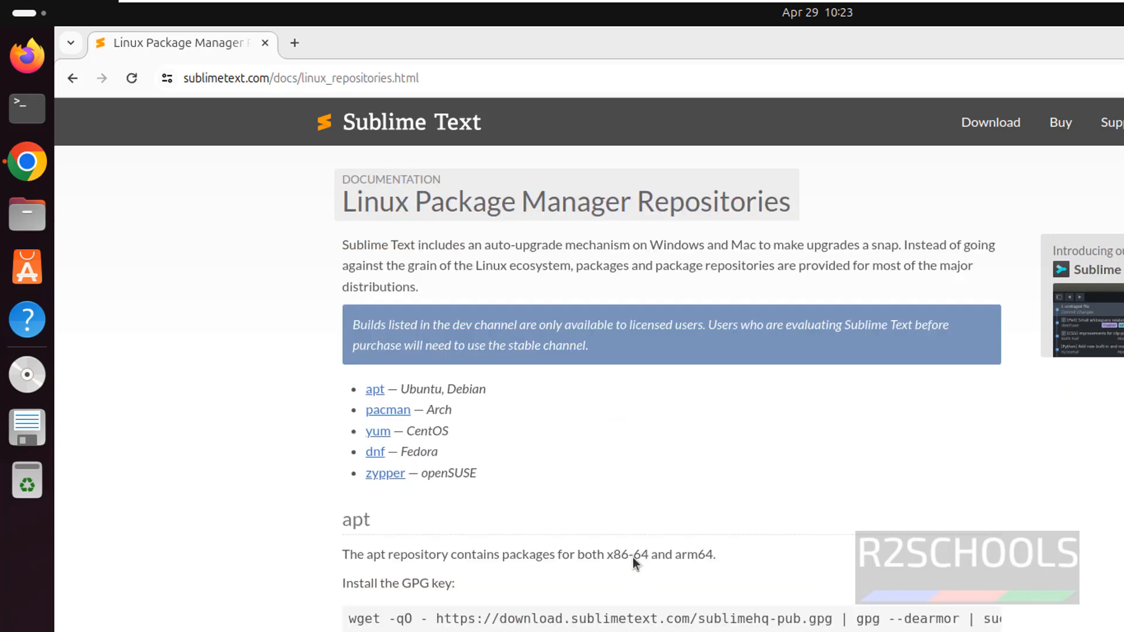
pyautogui.scroll(-3)
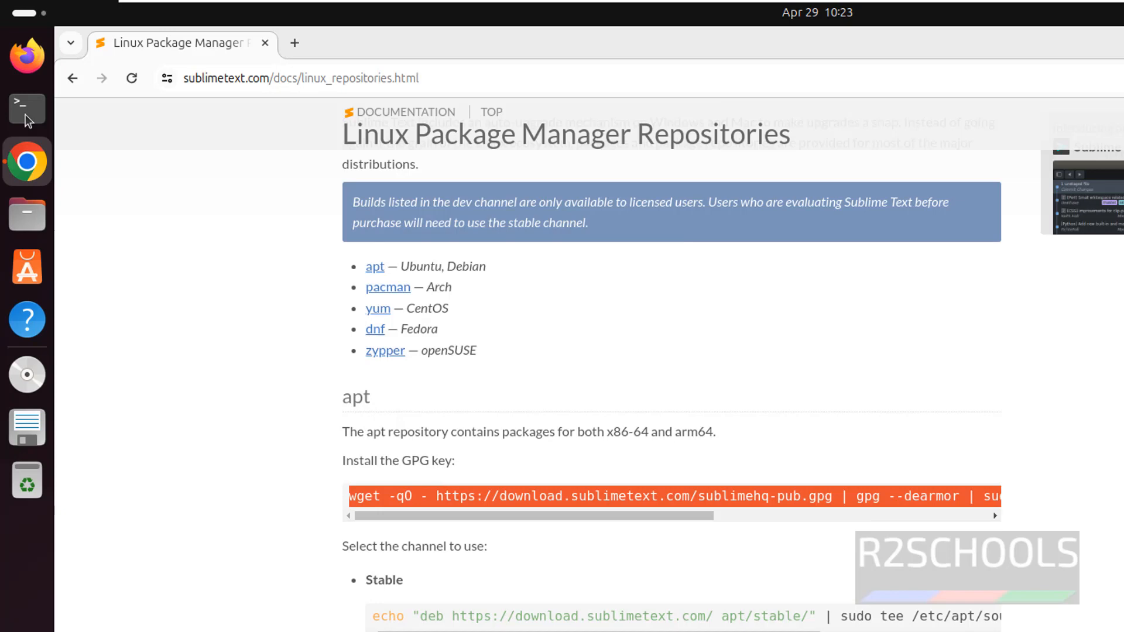
# Import Sublime Text's GPG key, add the stable apt repository, and run sudo apt update.
pyautogui.click(24, 106)
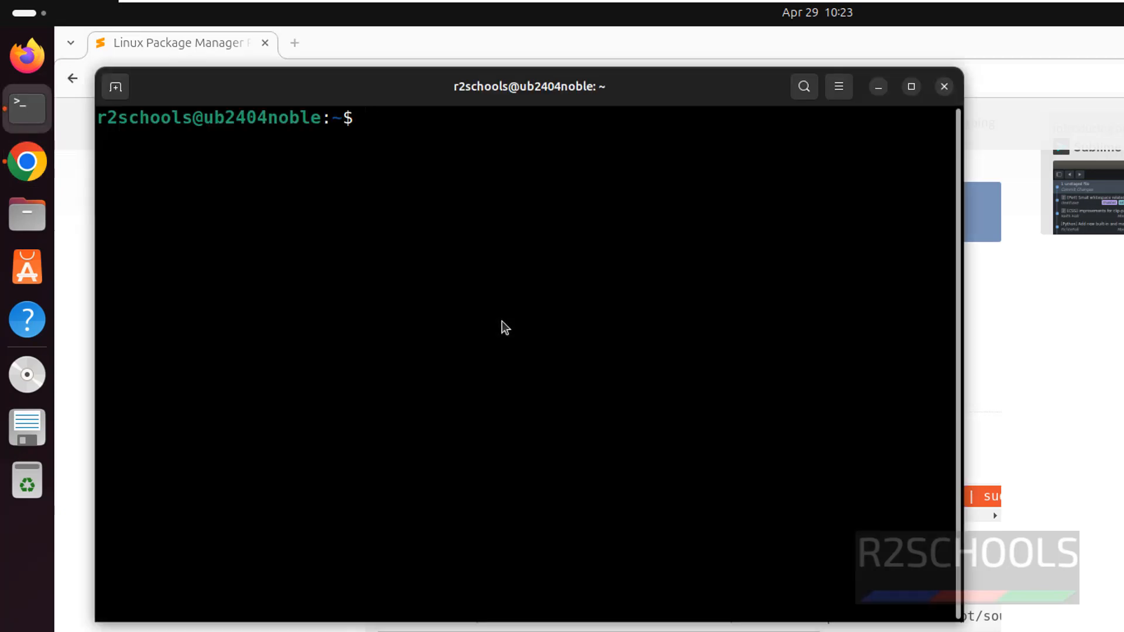
pyautogui.write('sudo')
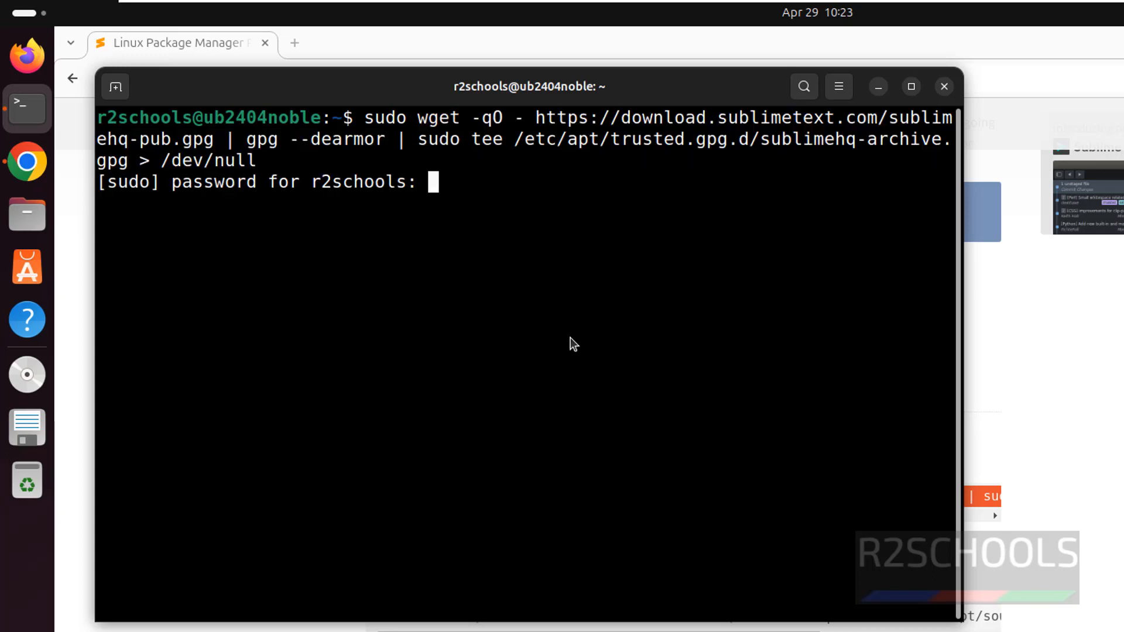
pyautogui.press('Return')
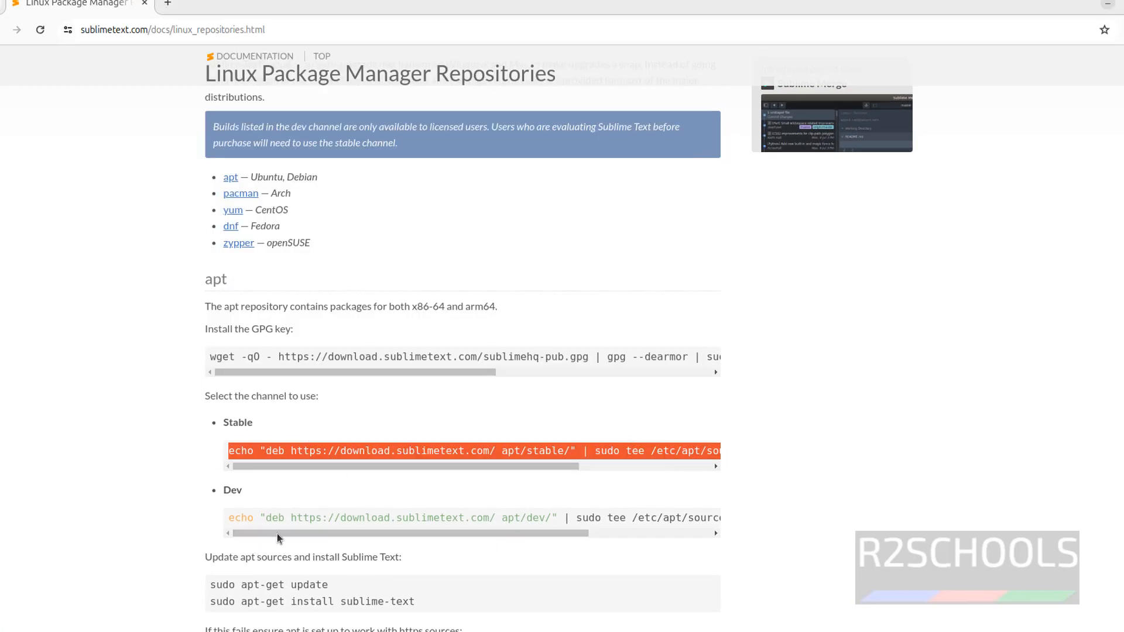
pyautogui.scroll(-3)
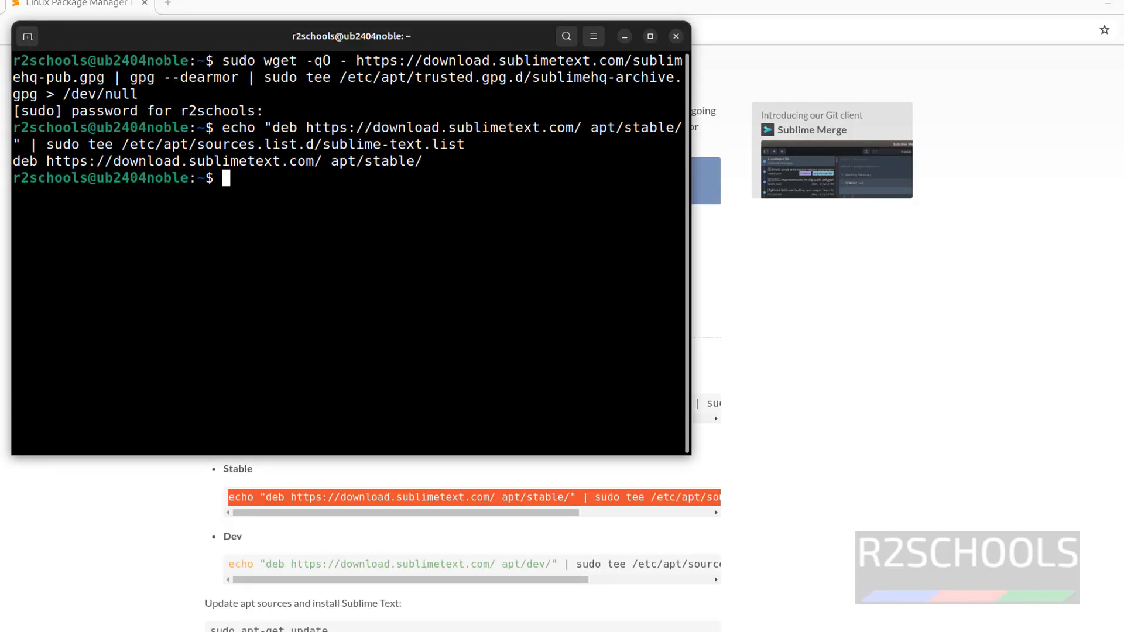
pyautogui.write('sudo apt')
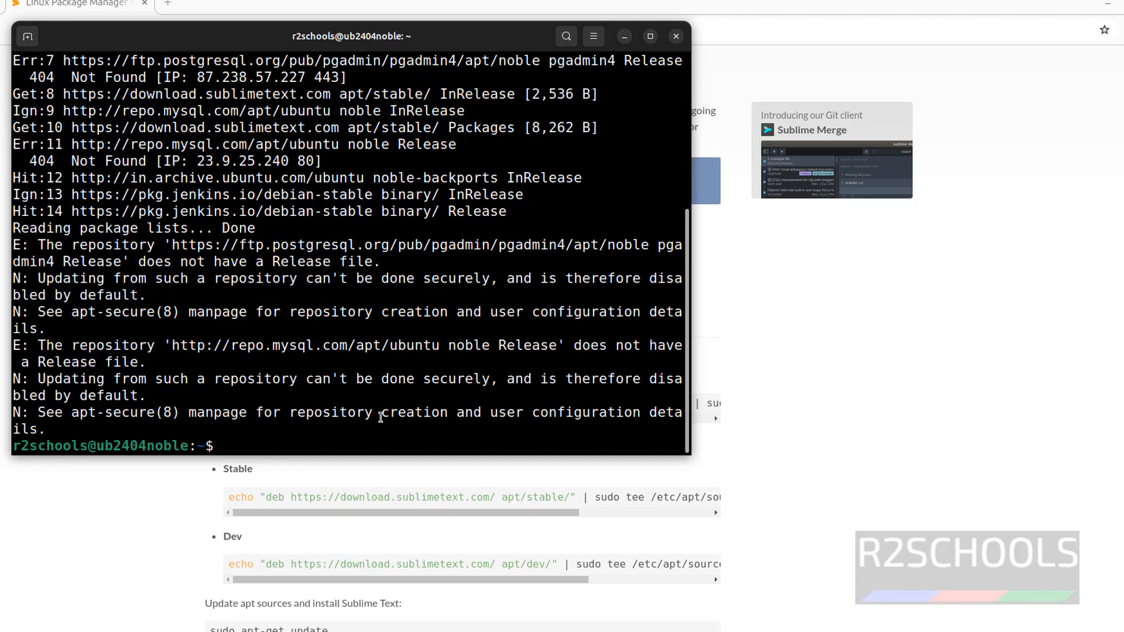
pyautogui.click(676, 36)
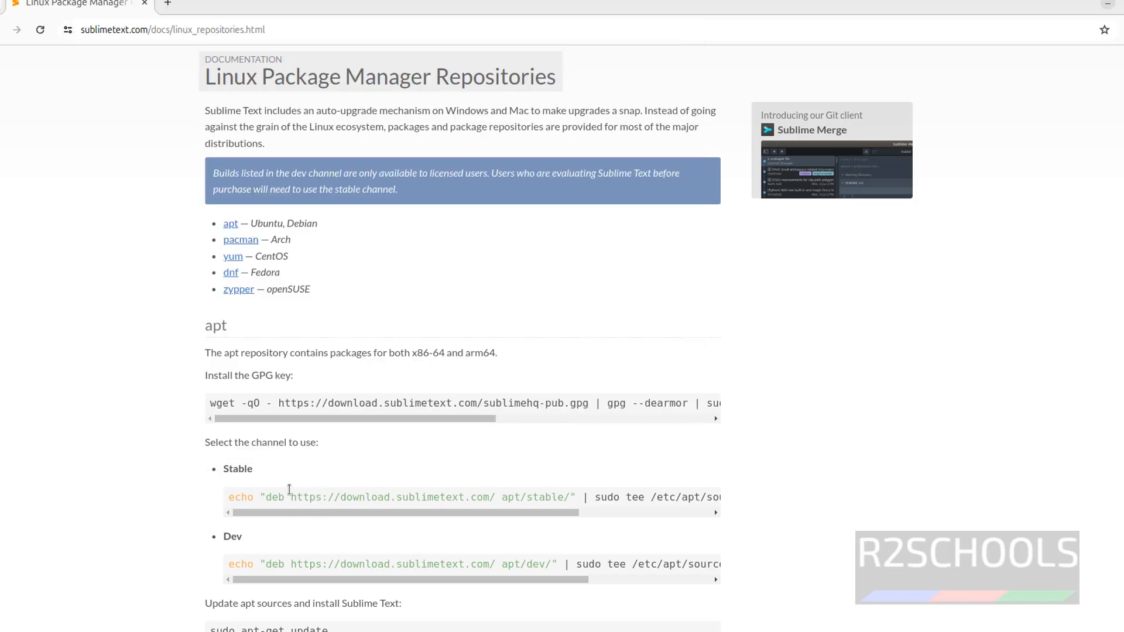
# Paste and run sudo apt-get install sublime-text in the terminal.
pyautogui.scroll(-3)
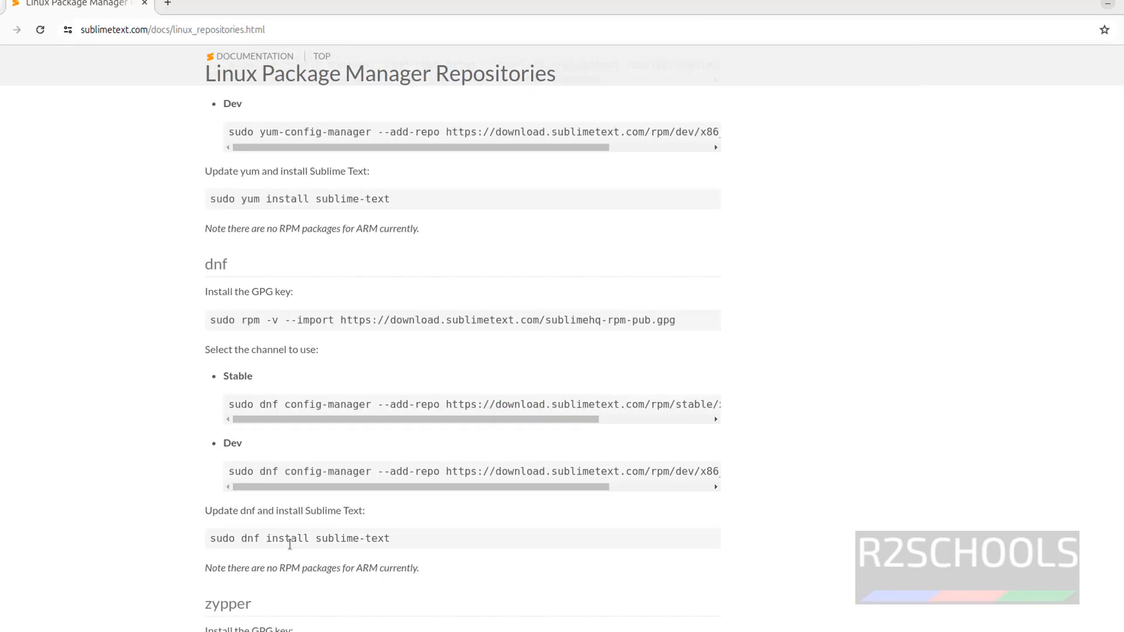
pyautogui.rightClick(337, 271)
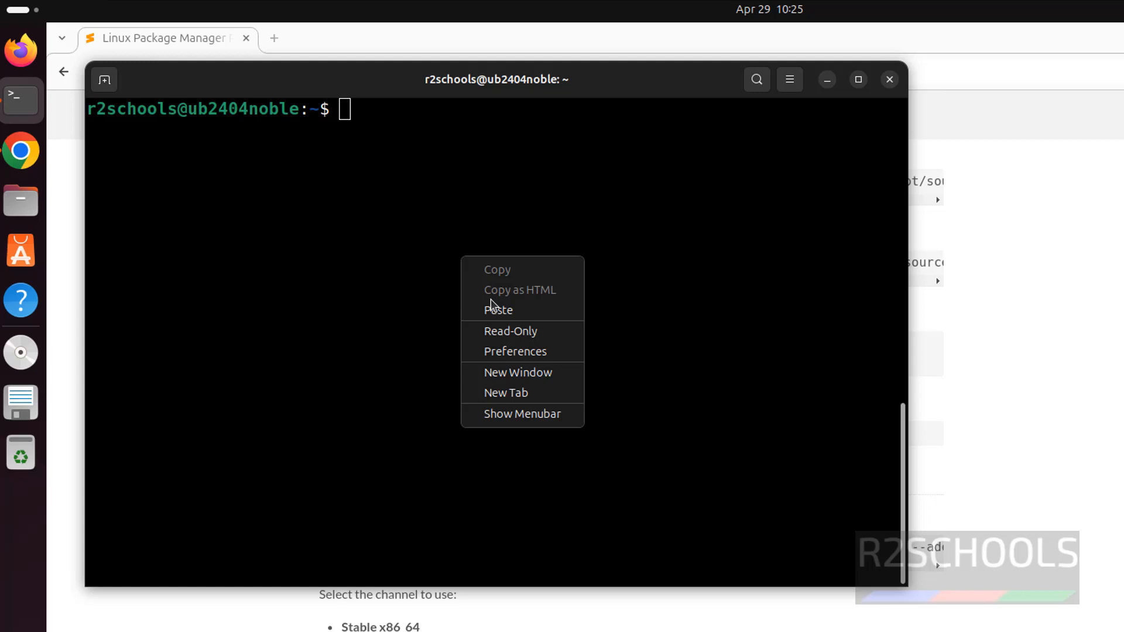
pyautogui.click(498, 310)
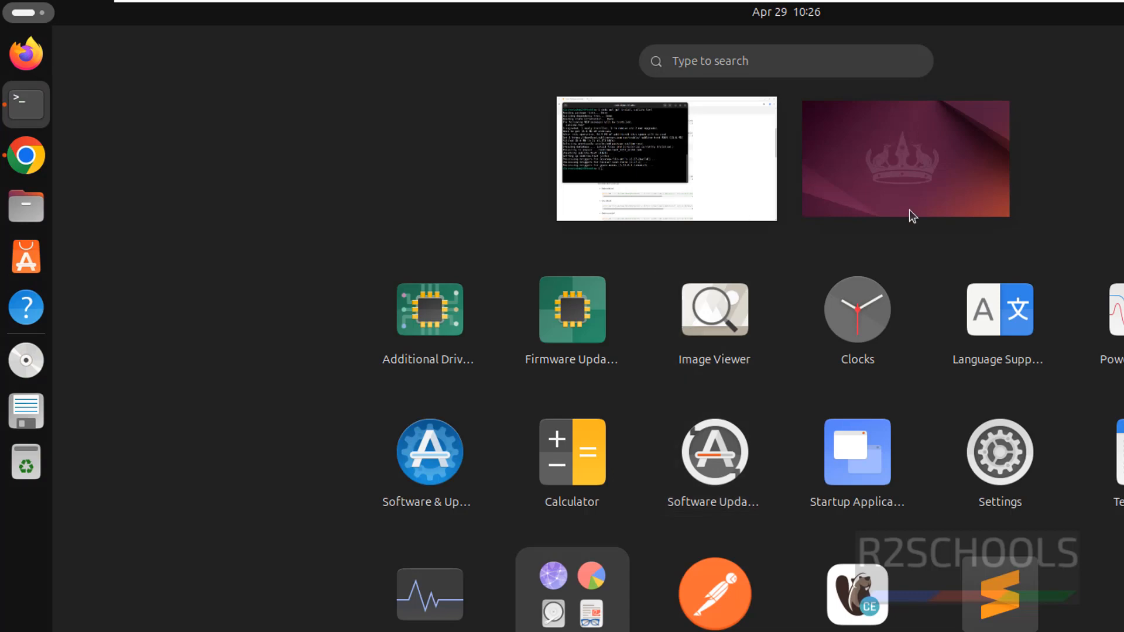
pyautogui.moveTo(1080, 601)
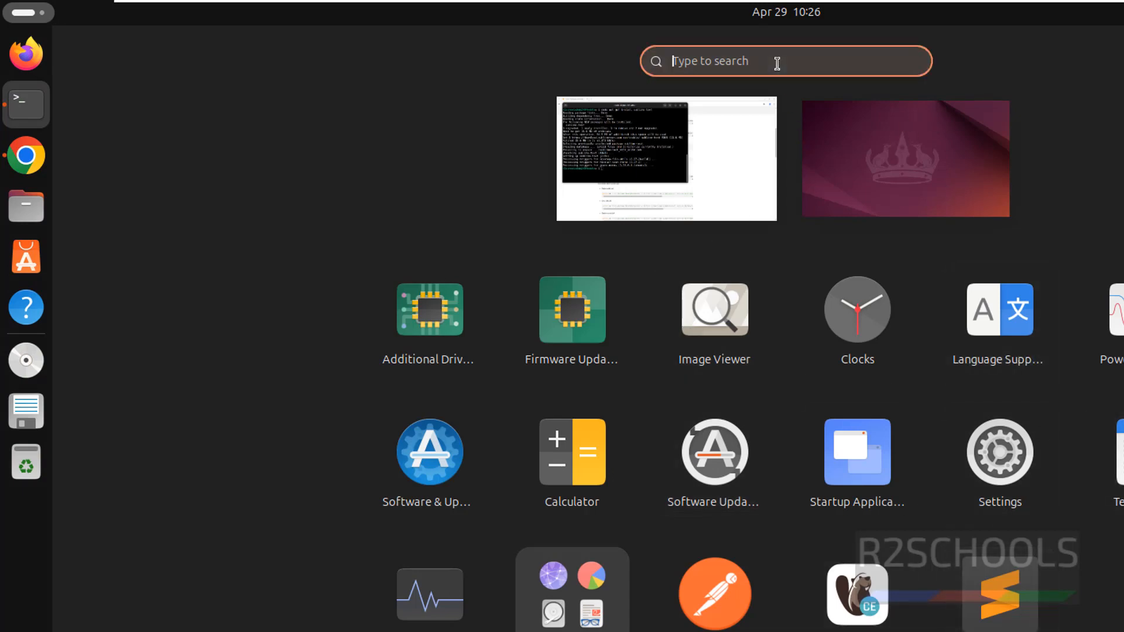
# Search the Activities overview for 'subli' and launch Sublime Text.
pyautogui.write('subli')
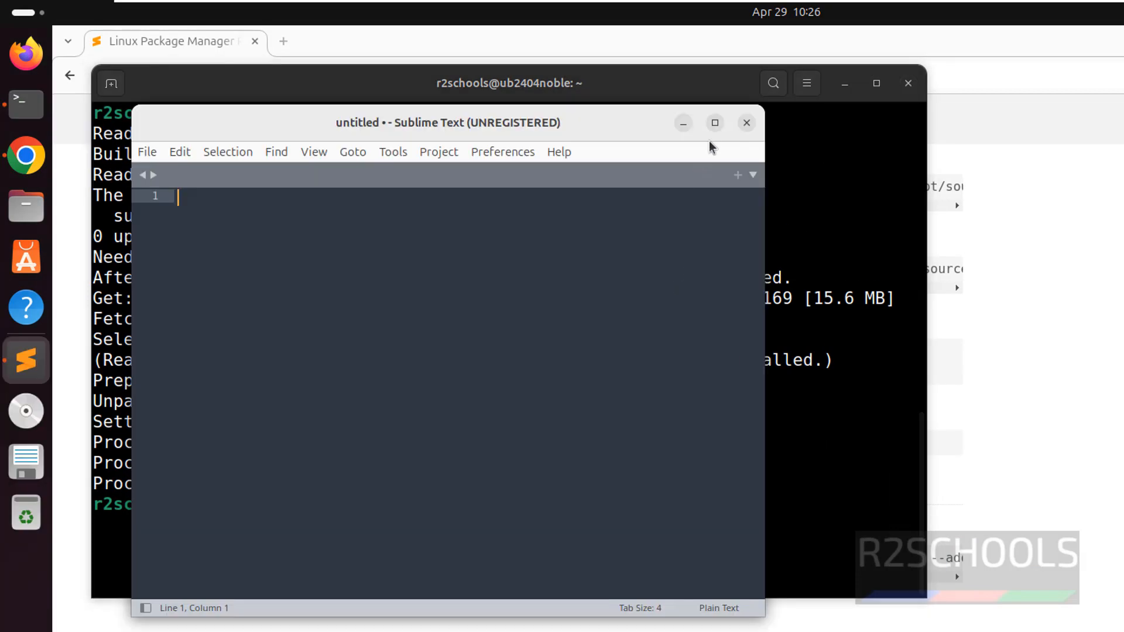
# Maximize the editor and type print('Hello world') on line 1 of the new file.
pyautogui.click(715, 123)
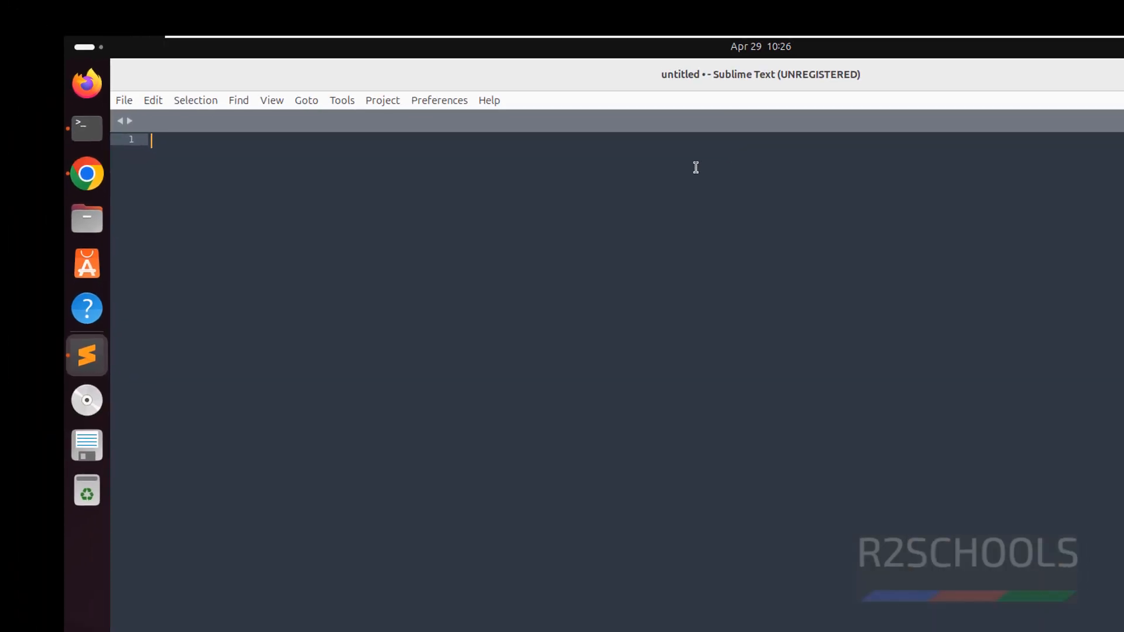
pyautogui.click(124, 100)
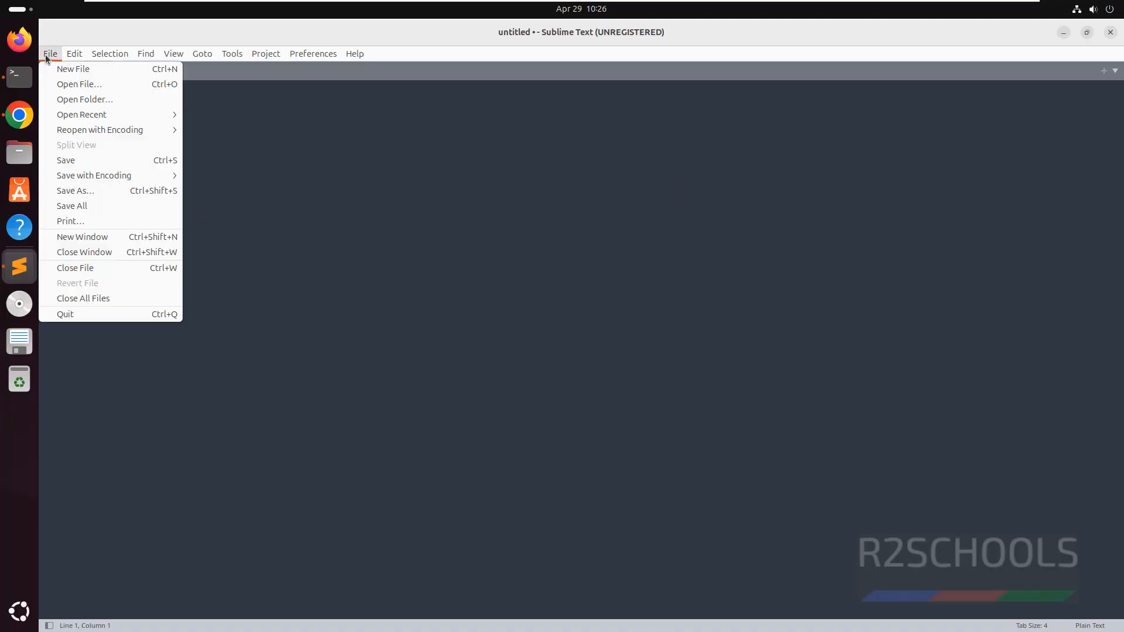
pyautogui.moveTo(58, 76)
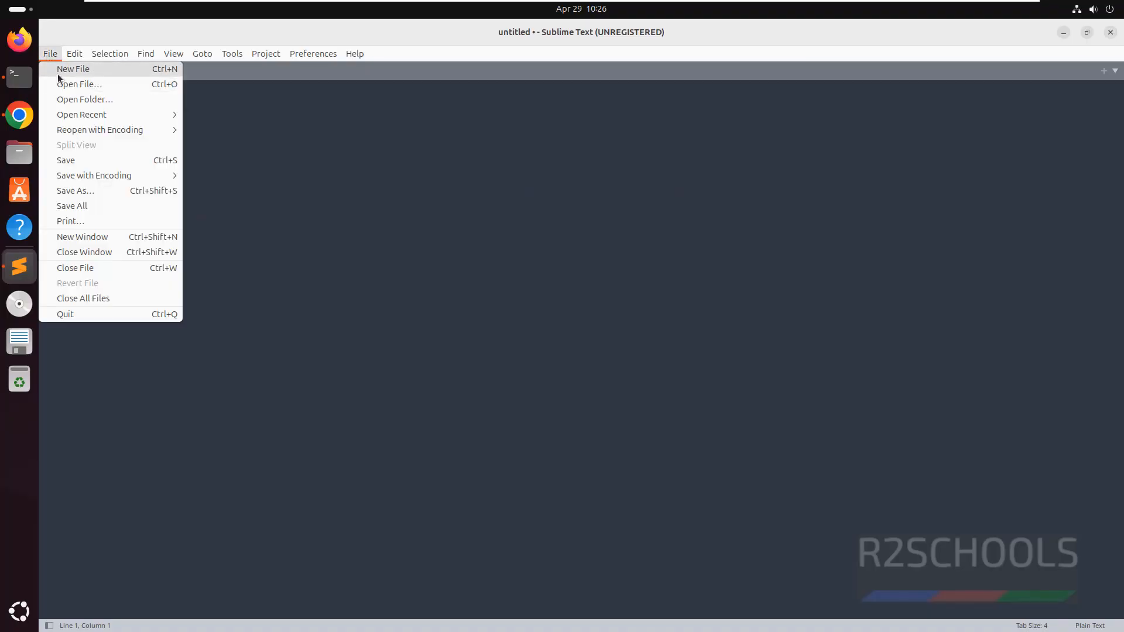
pyautogui.click(72, 68)
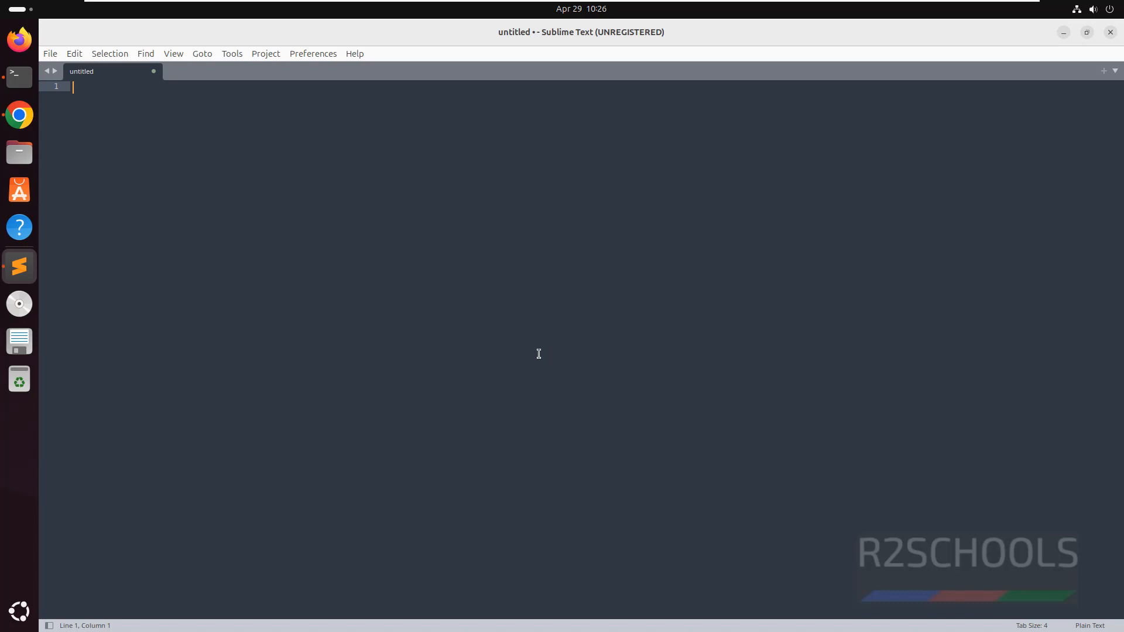
pyautogui.write('print(')
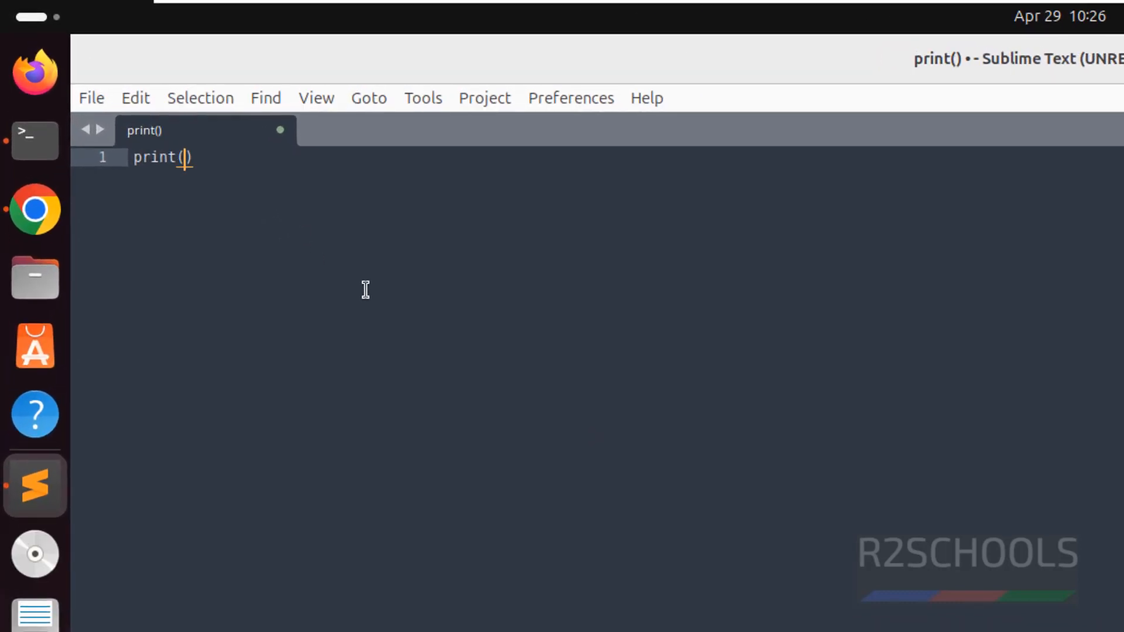
pyautogui.write("'Hell'")
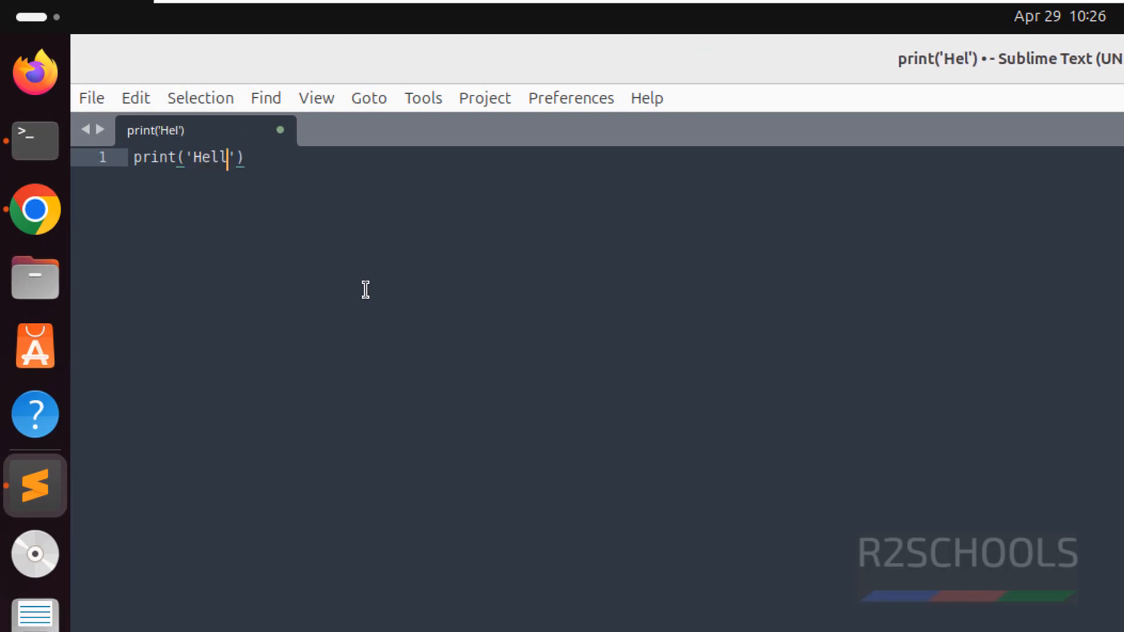
pyautogui.write('lo world')
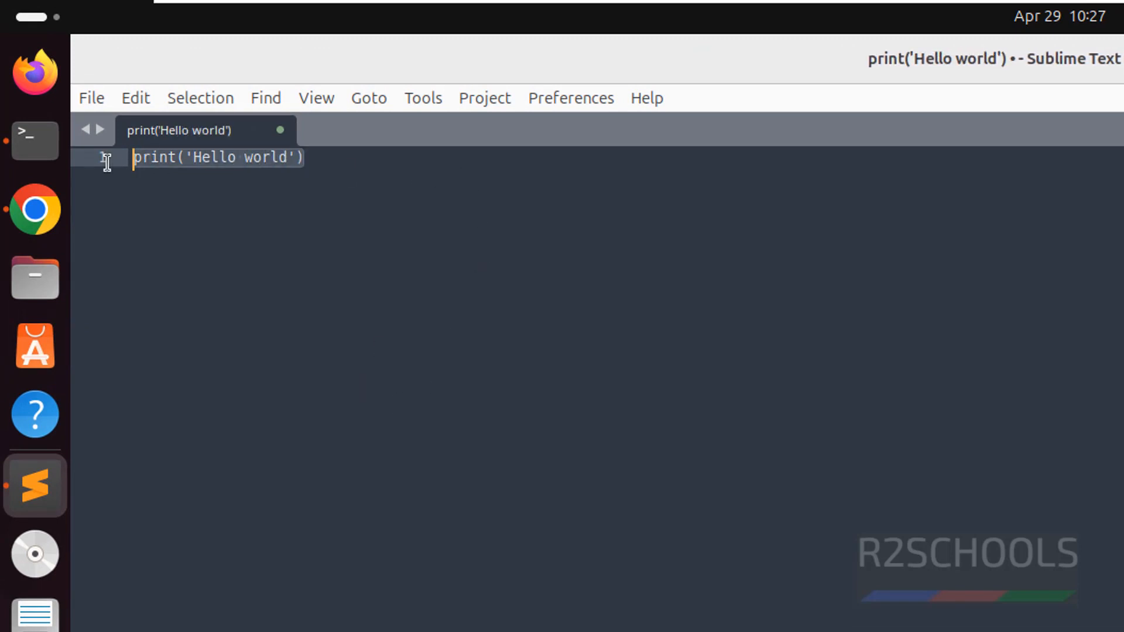
pyautogui.moveTo(361, 212)
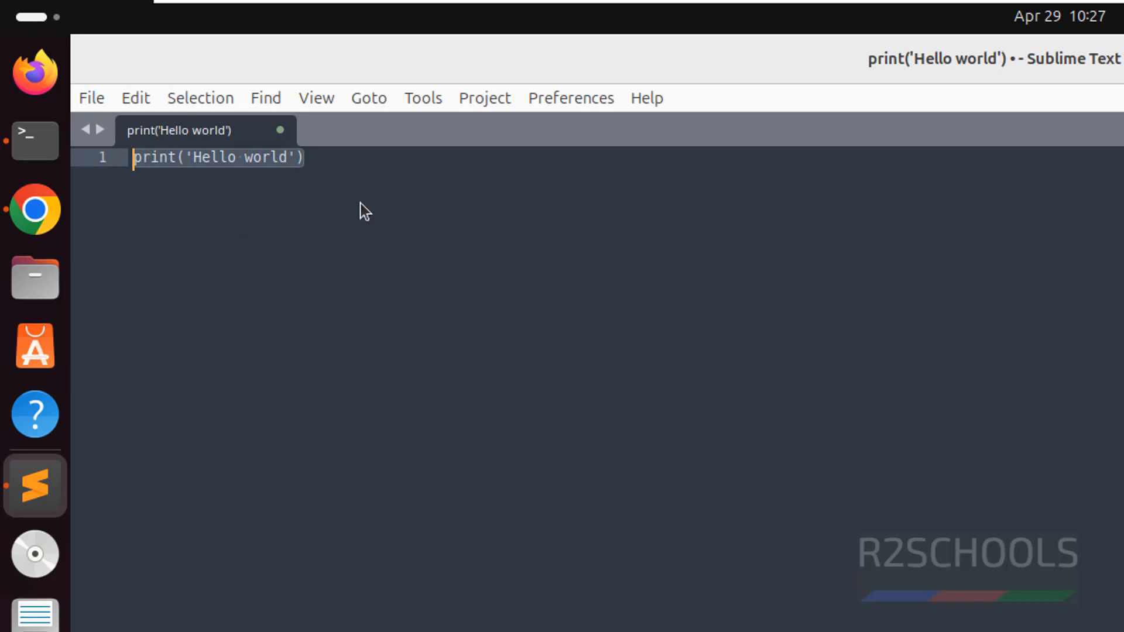
# Save the untitled code as first.py in the home folder using Save As.
pyautogui.click(92, 98)
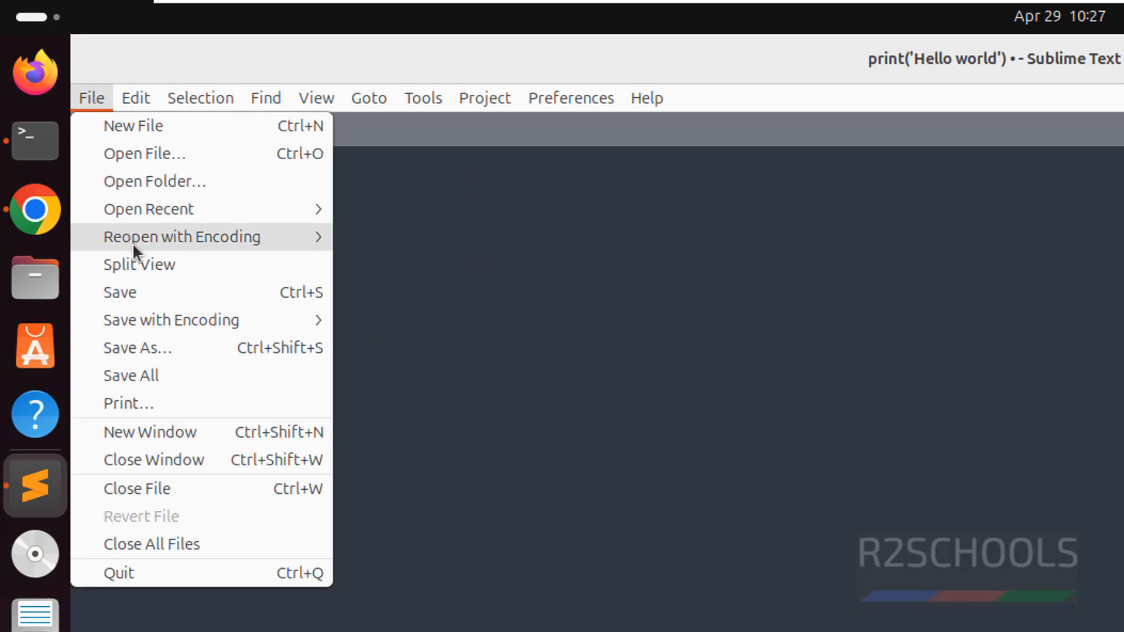
pyautogui.click(137, 348)
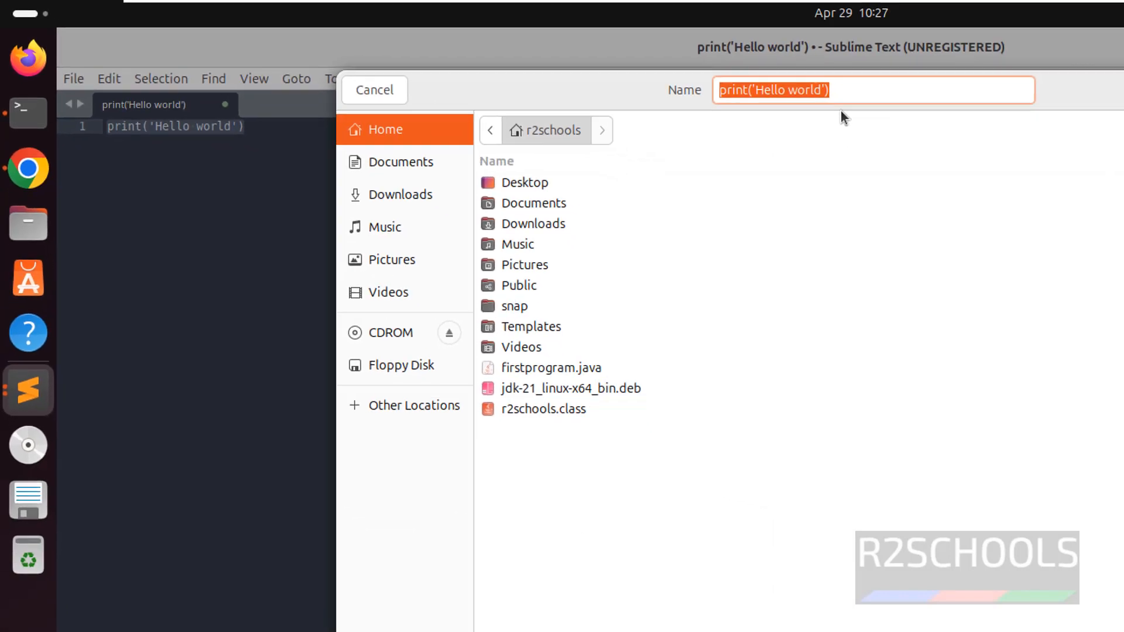
pyautogui.write('first')
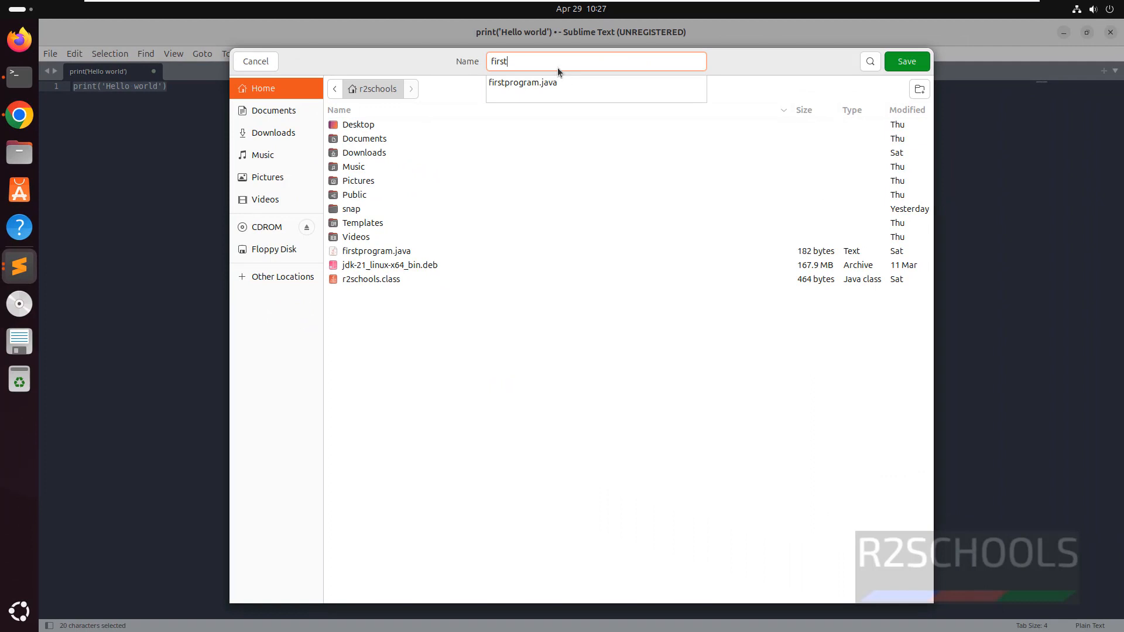
pyautogui.write('.p')
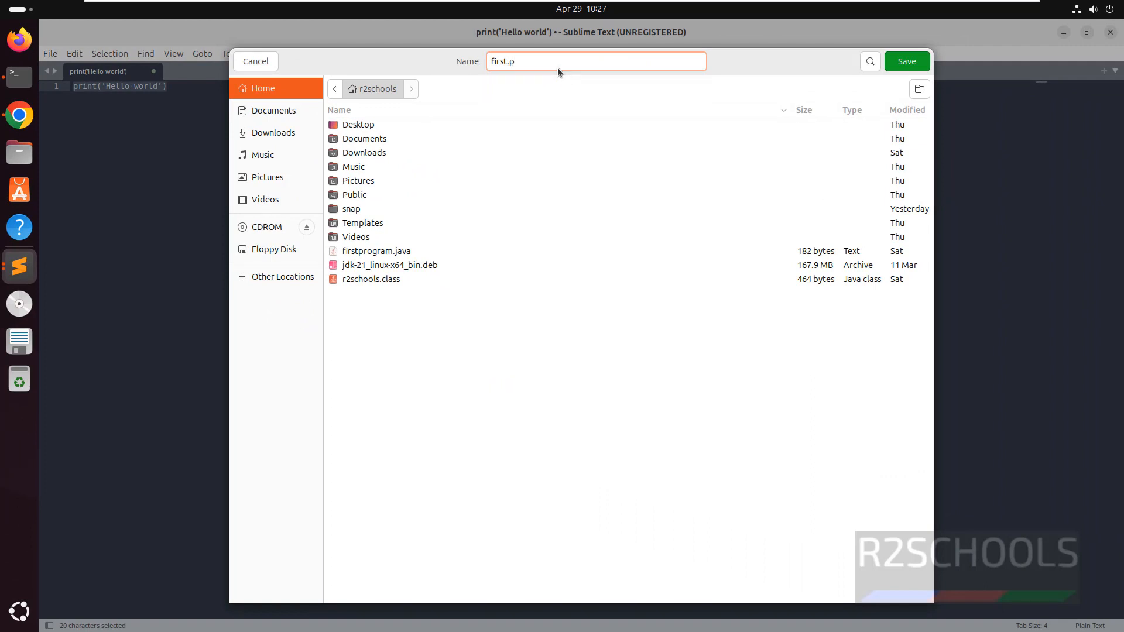
pyautogui.write('y')
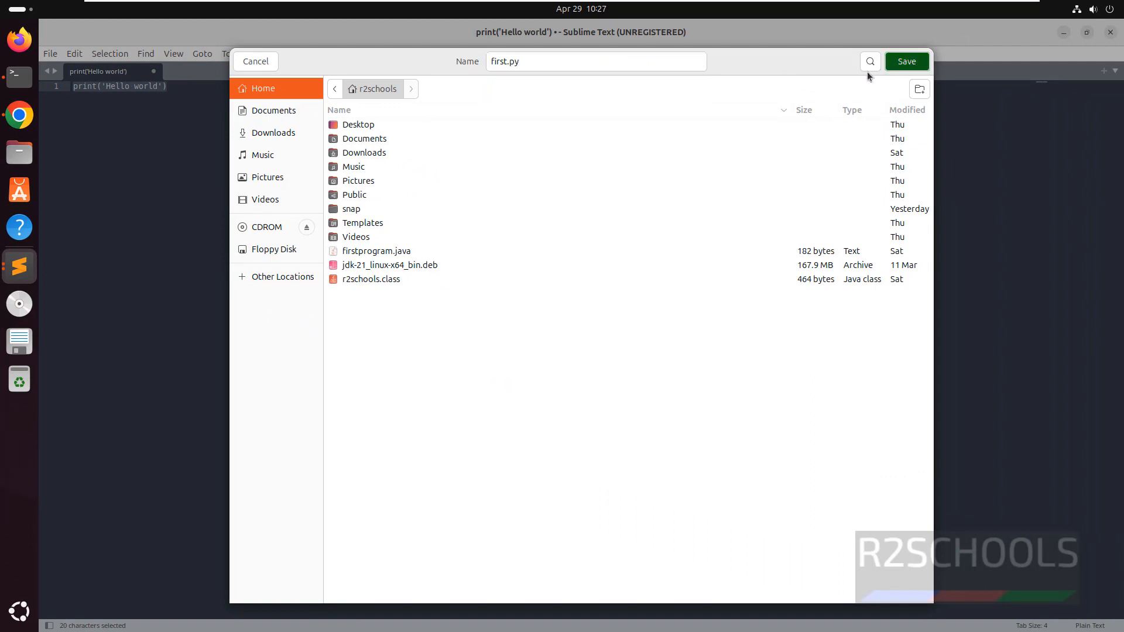
pyautogui.click(907, 61)
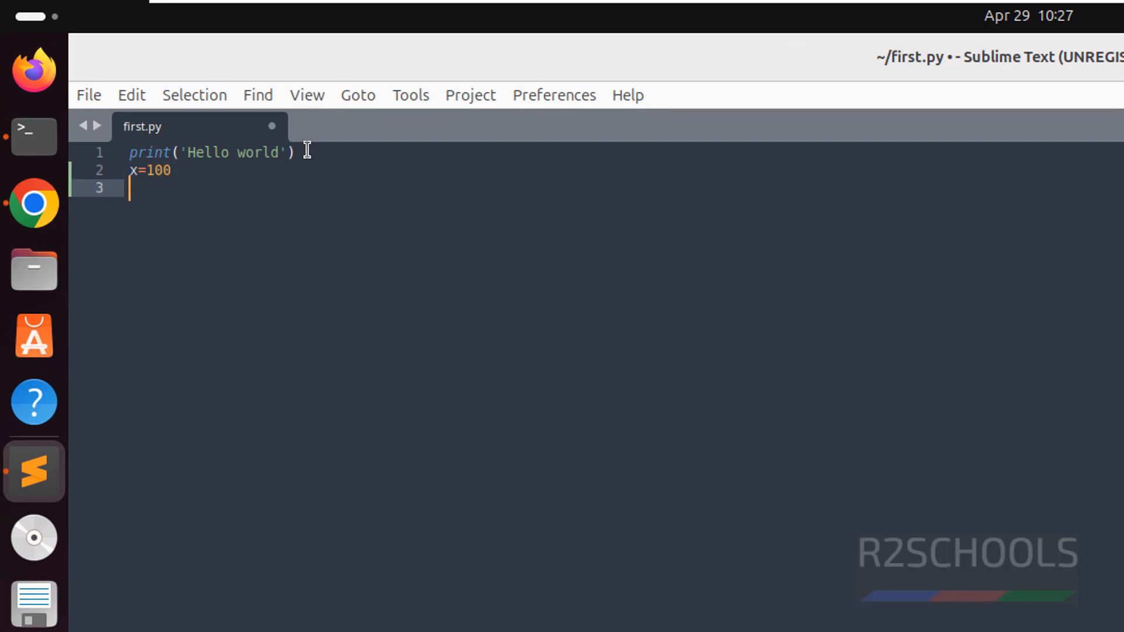
# Add y=200 and print(x+y) on lines 3 and 4, then save with Ctrl+S.
pyautogui.write('y=200')
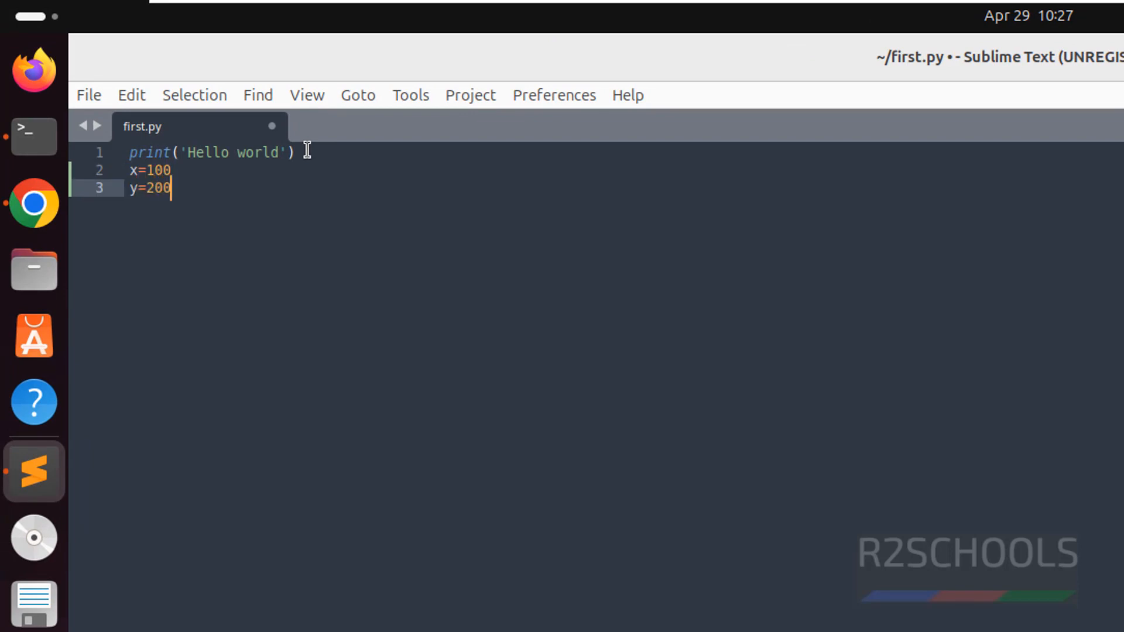
pyautogui.write('print()')
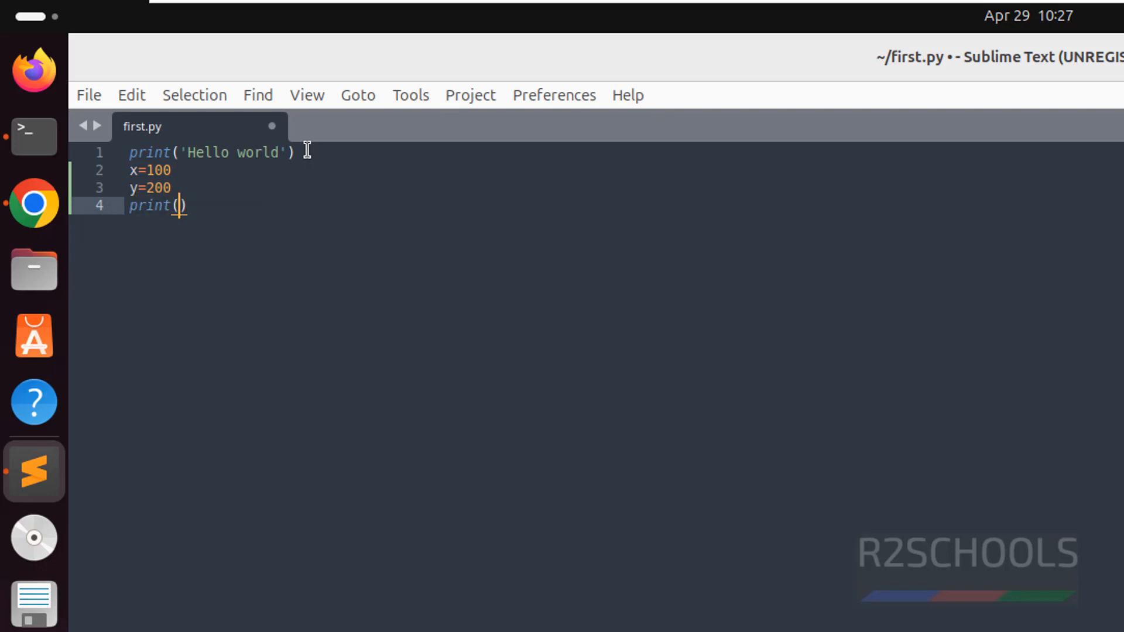
pyautogui.write('x+y')
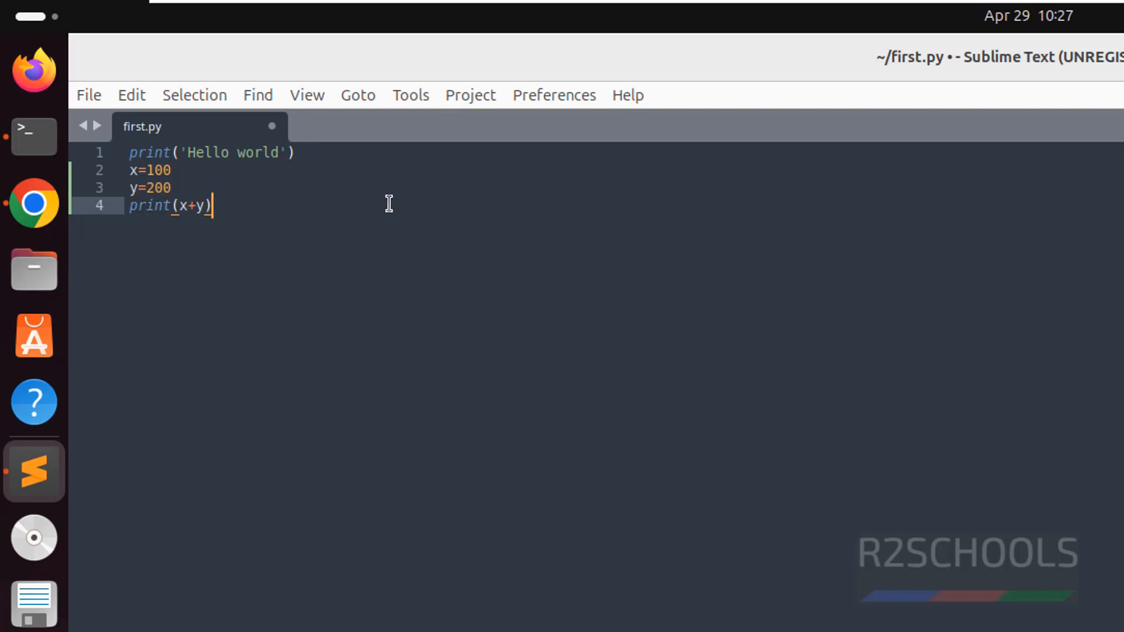
pyautogui.press('ctrl+s')
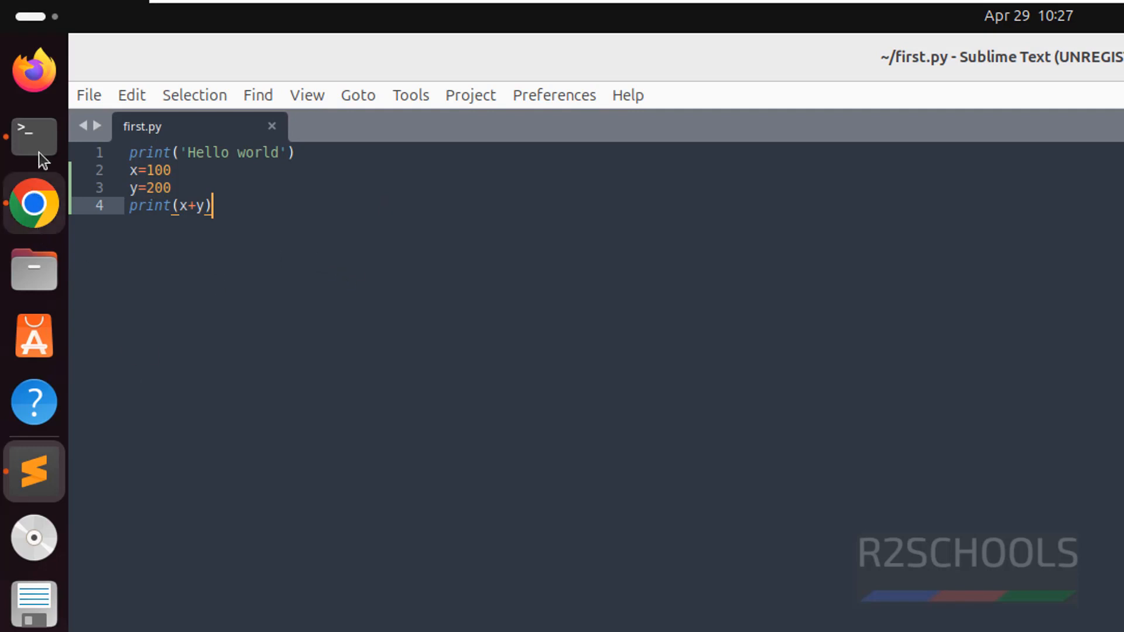
# Run ls and python3 first.py in Terminal, printing Hello world and 300.
pyautogui.click(28, 135)
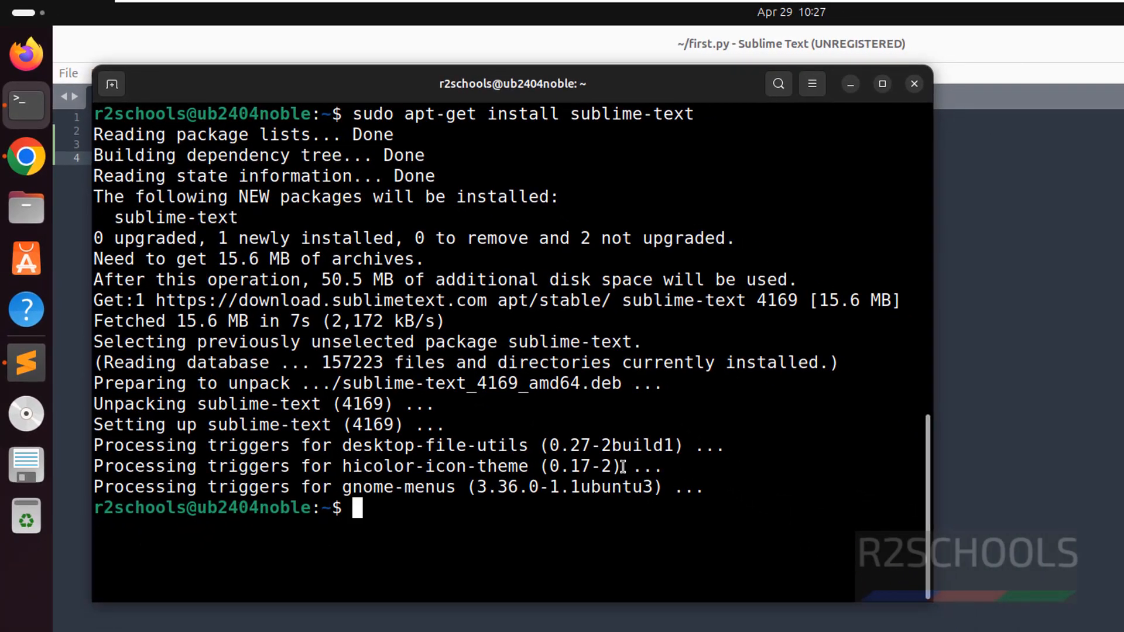
pyautogui.write('ls@ub2404noble:~$ ls')
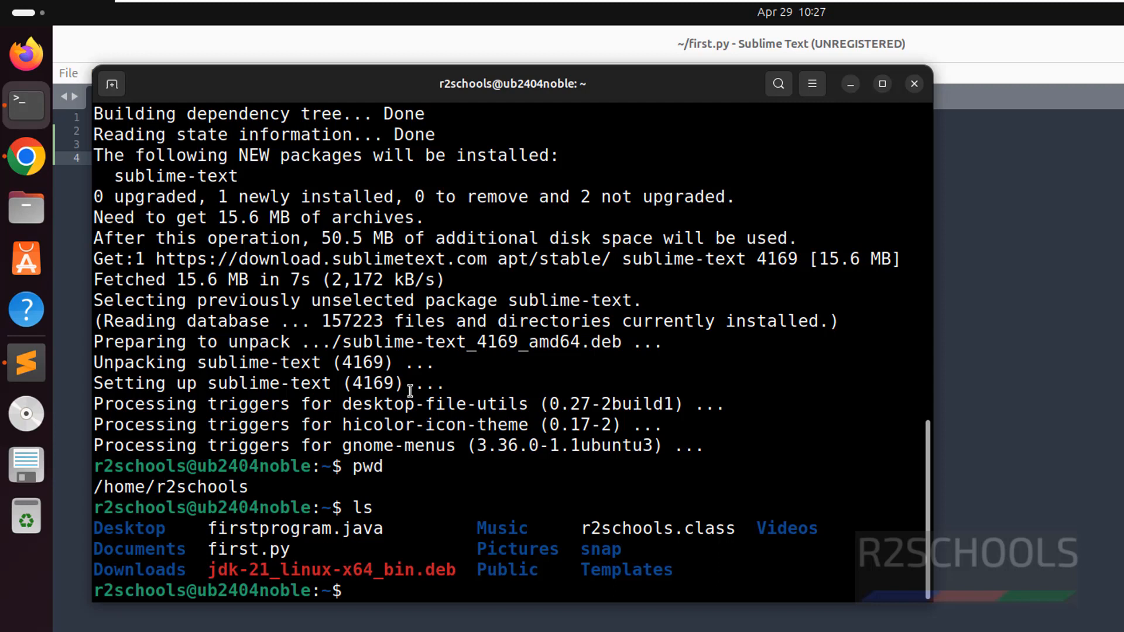
pyautogui.doubleClick(247, 550)
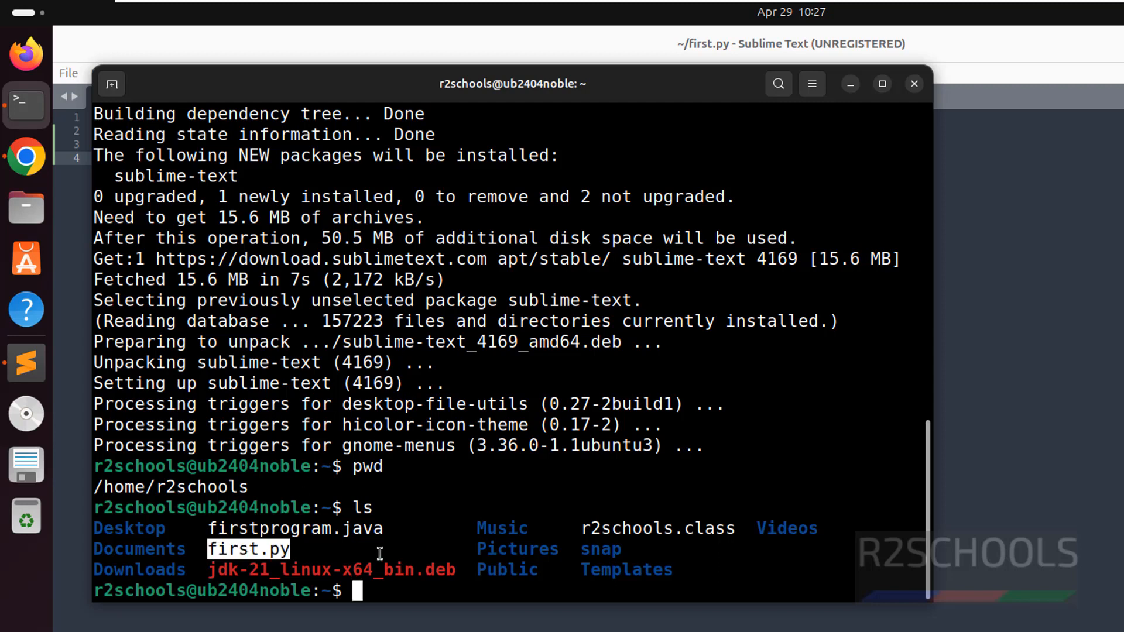
pyautogui.write('python3 first.py')
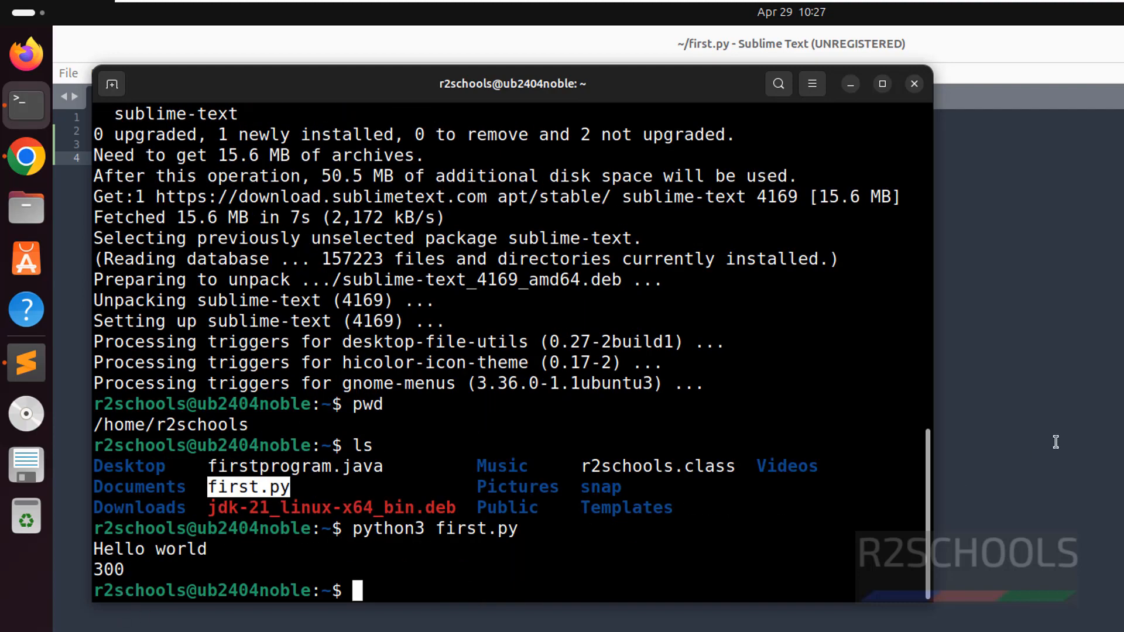
pyautogui.click(25, 363)
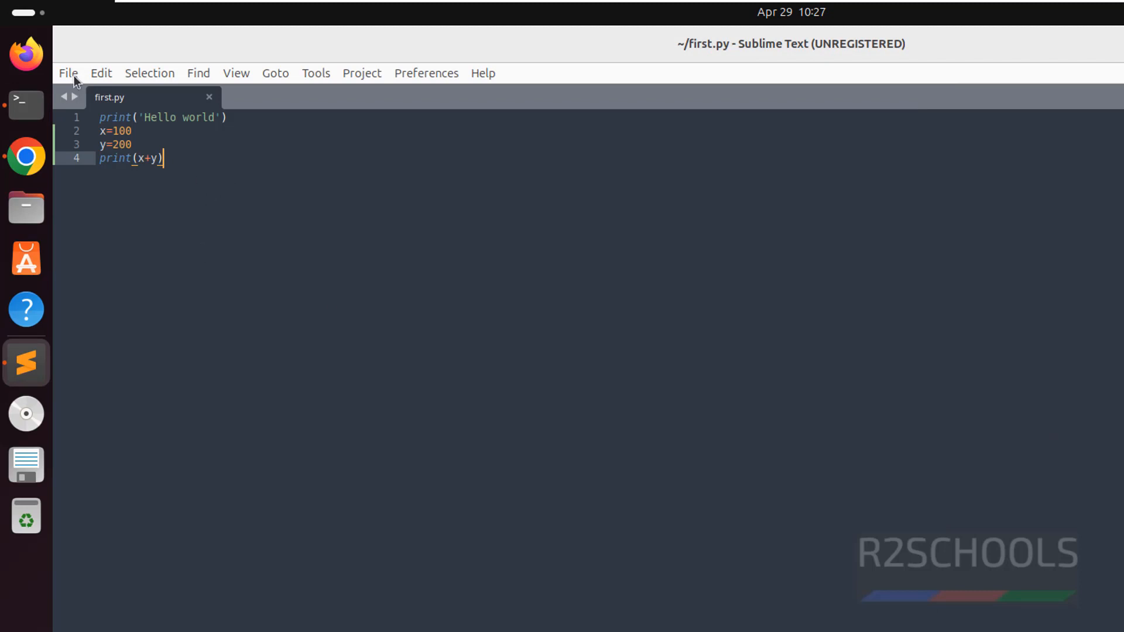